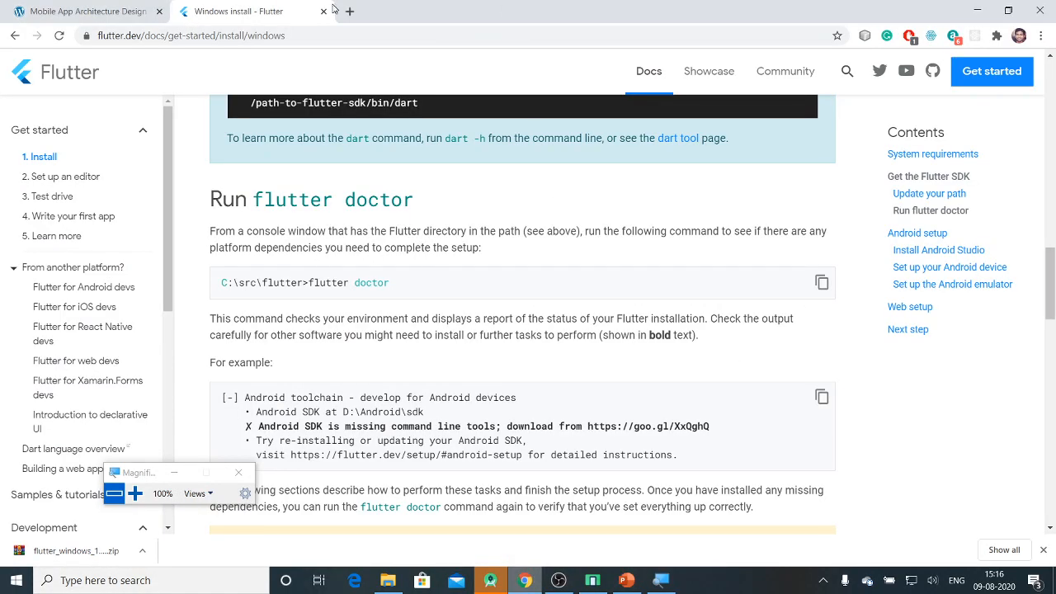
# - Search Google for 'git download' in a new Chrome tab
pyautogui.click(350, 10)
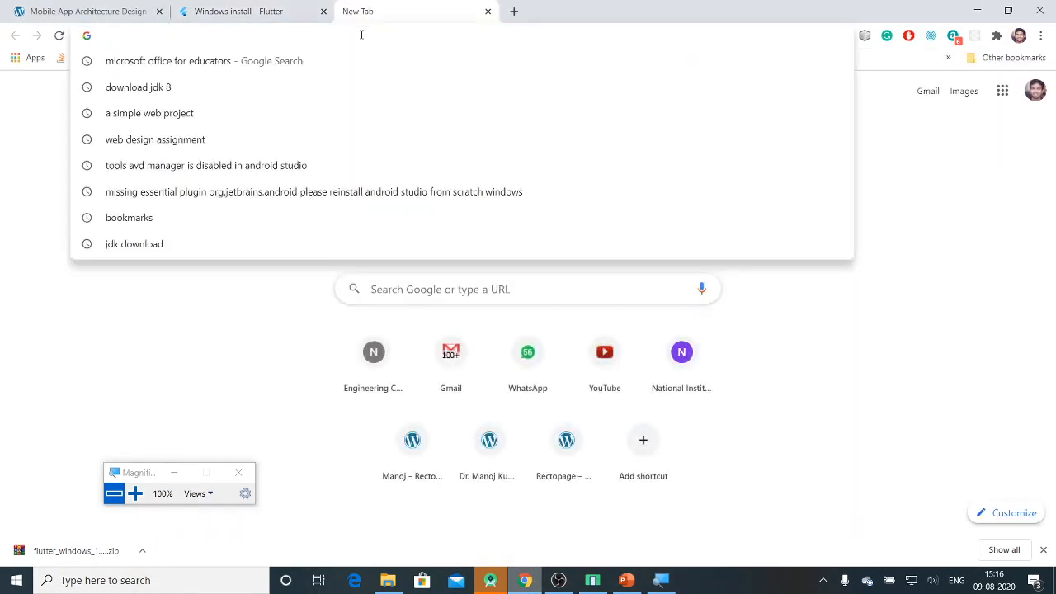
pyautogui.write('git download')
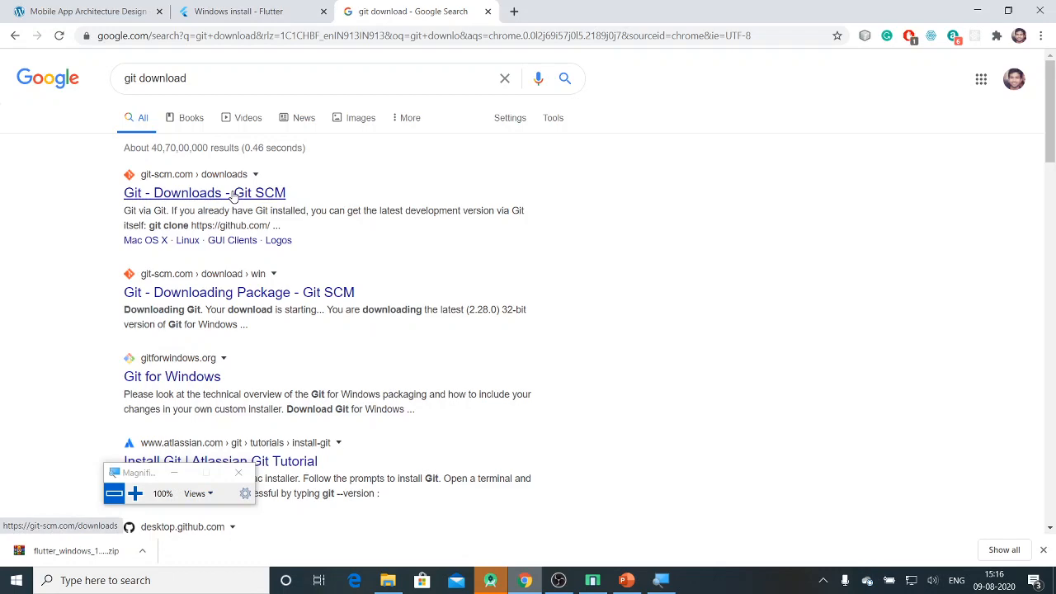
# - Open the 'Git - Downloads - Git SCM' result and scroll down its page
pyautogui.click(205, 192)
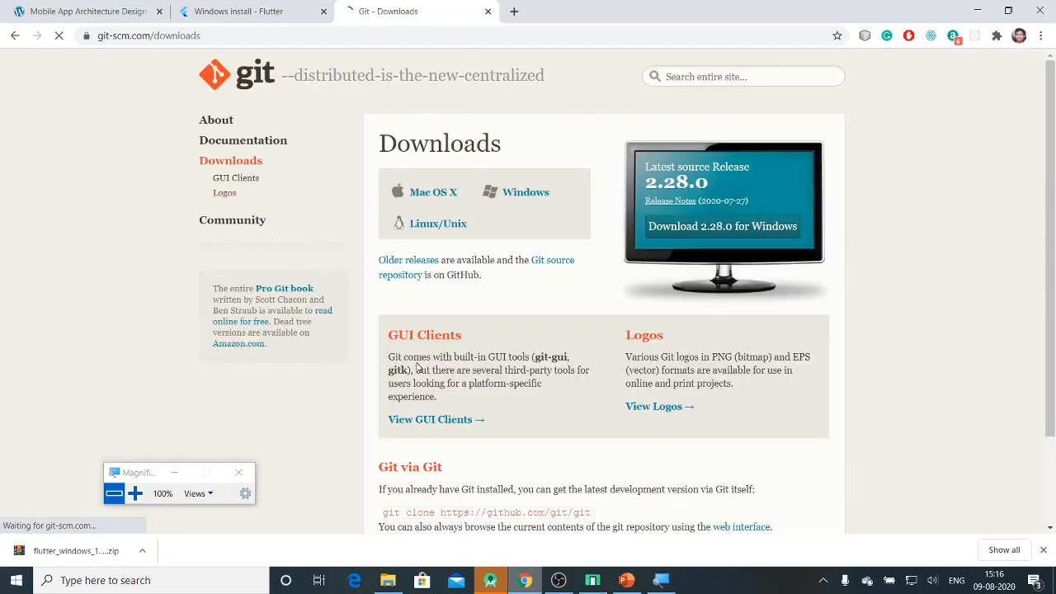
pyautogui.scroll(-3)
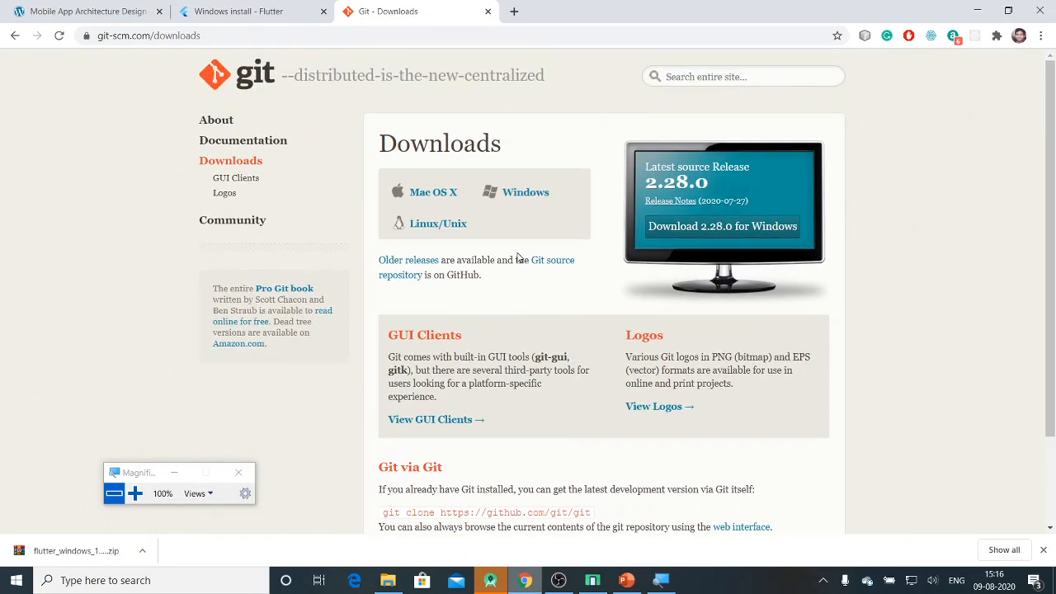
pyautogui.moveTo(483, 246)
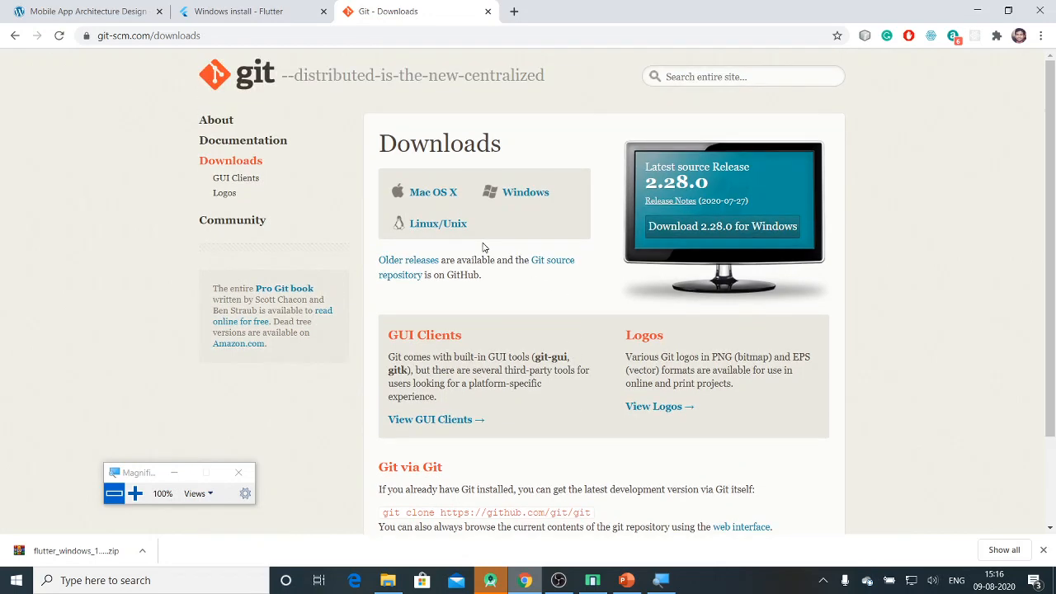
pyautogui.moveTo(536, 192)
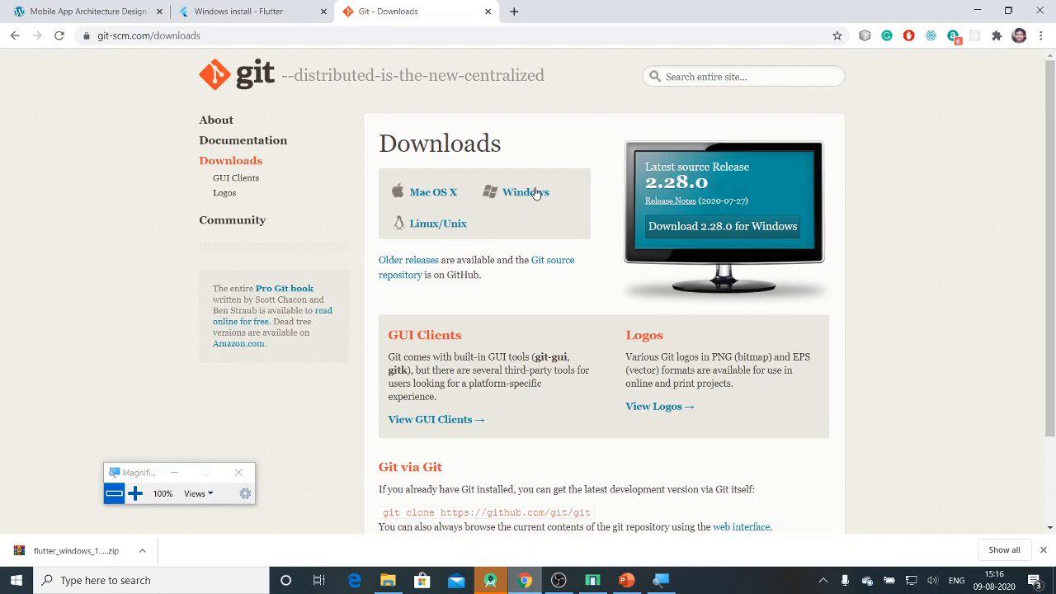
# - Start downloading Git-2.28.0-64-bit.exe via the Windows download link
pyautogui.click(721, 226)
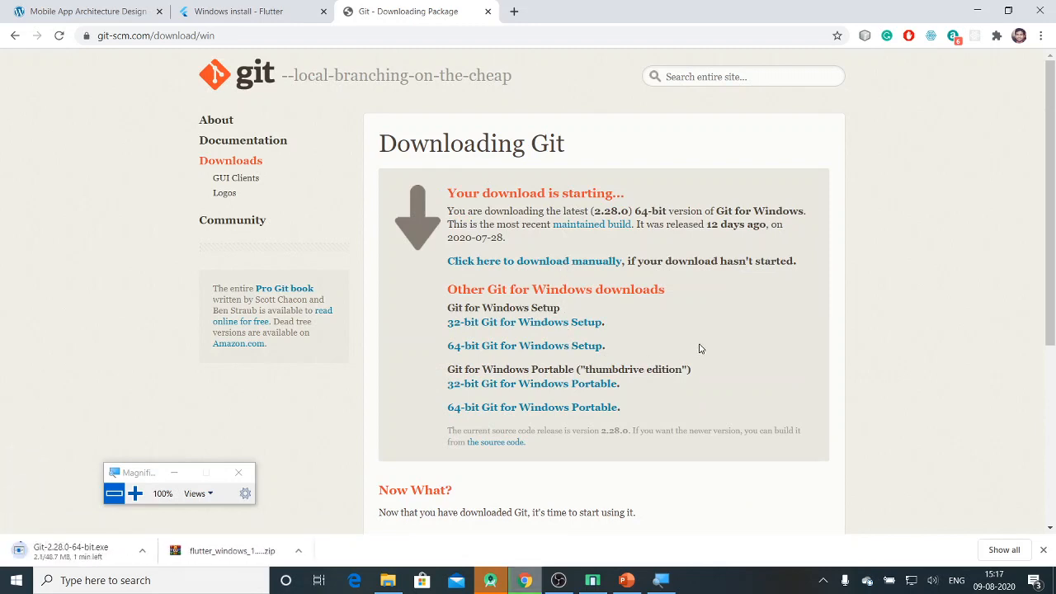
pyautogui.moveTo(129, 526)
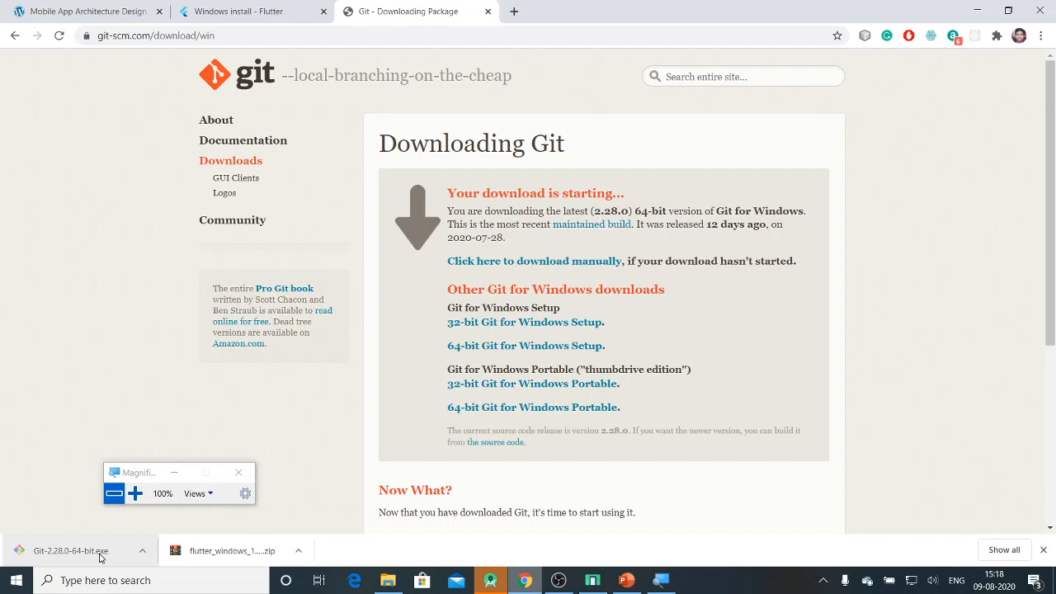
# - Run Git-2.28.0-64-bit.exe from Chrome's download bar
pyautogui.click(75, 550)
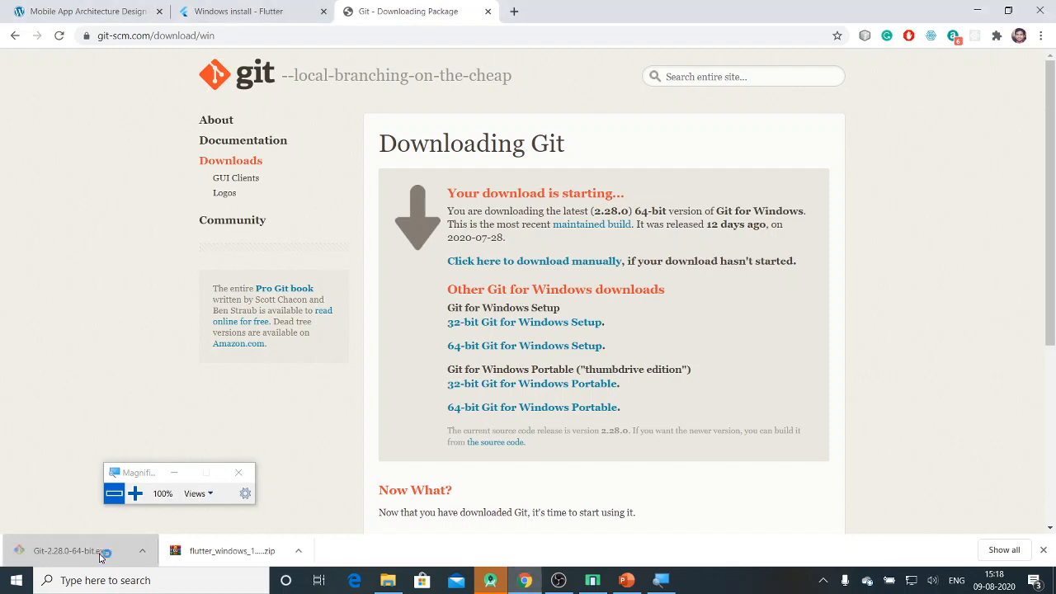
pyautogui.moveTo(382, 314)
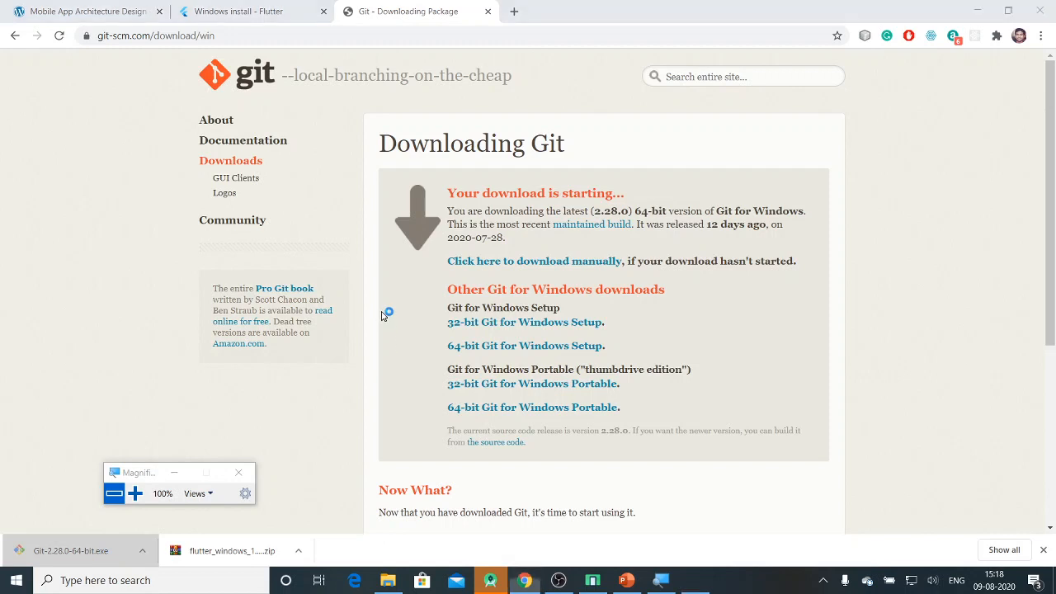
pyautogui.moveTo(427, 473)
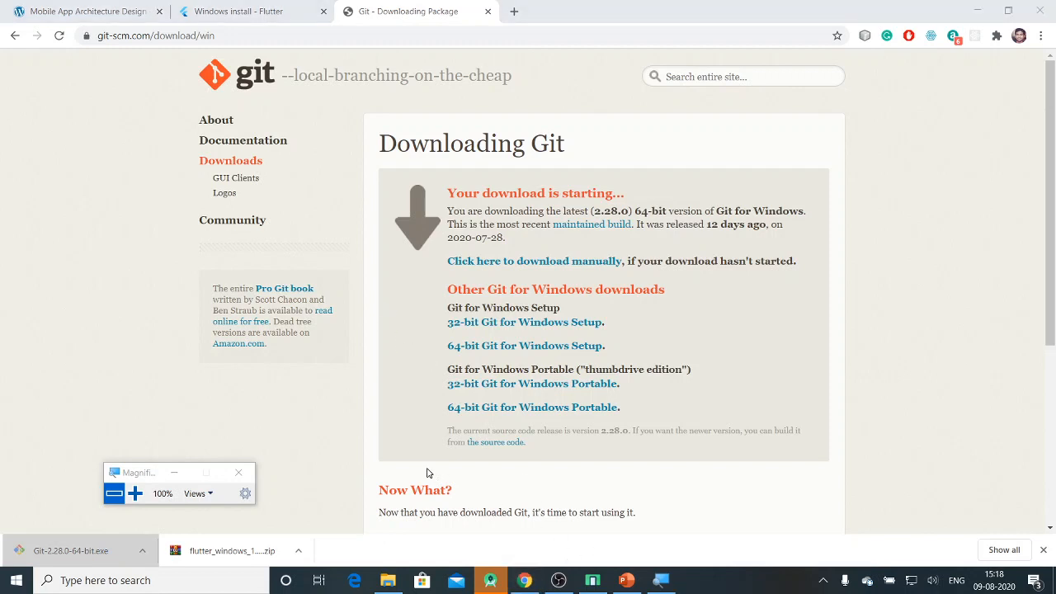
pyautogui.moveTo(519, 360)
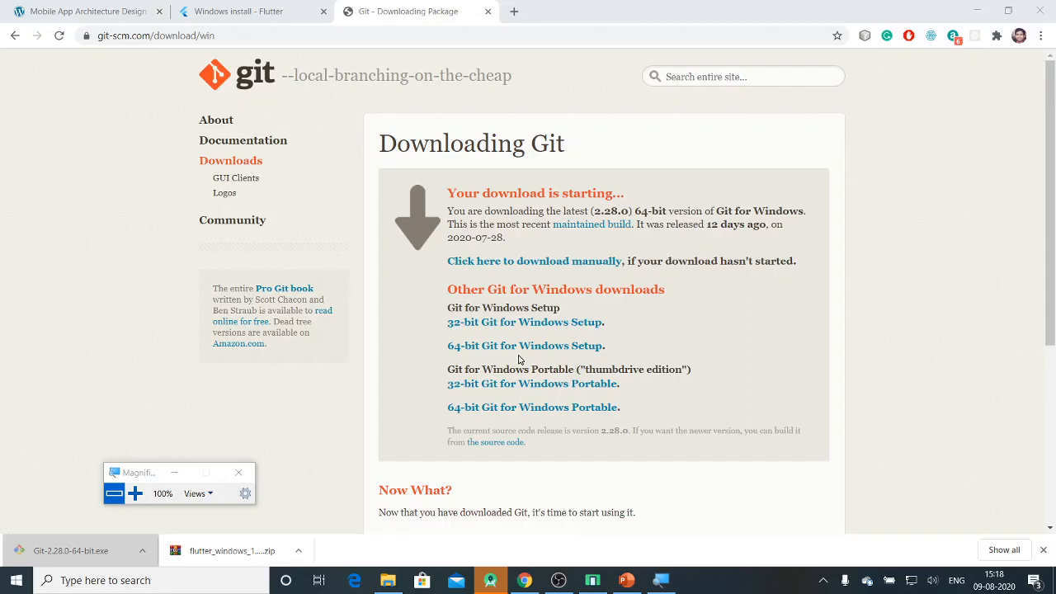
pyautogui.moveTo(725, 301)
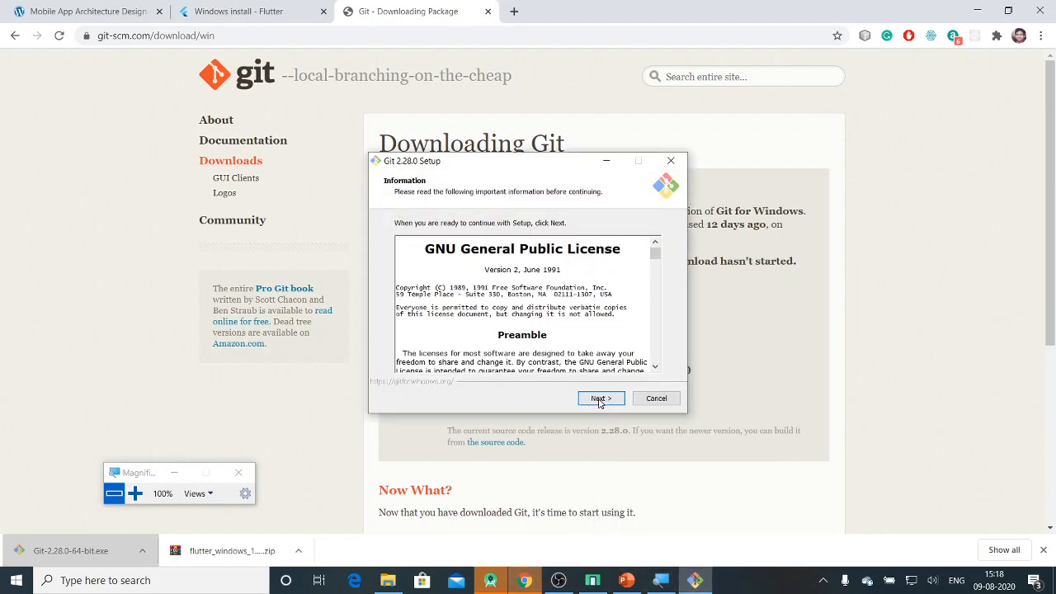
# - Accept the license and keep the default installation folder
pyautogui.click(600, 399)
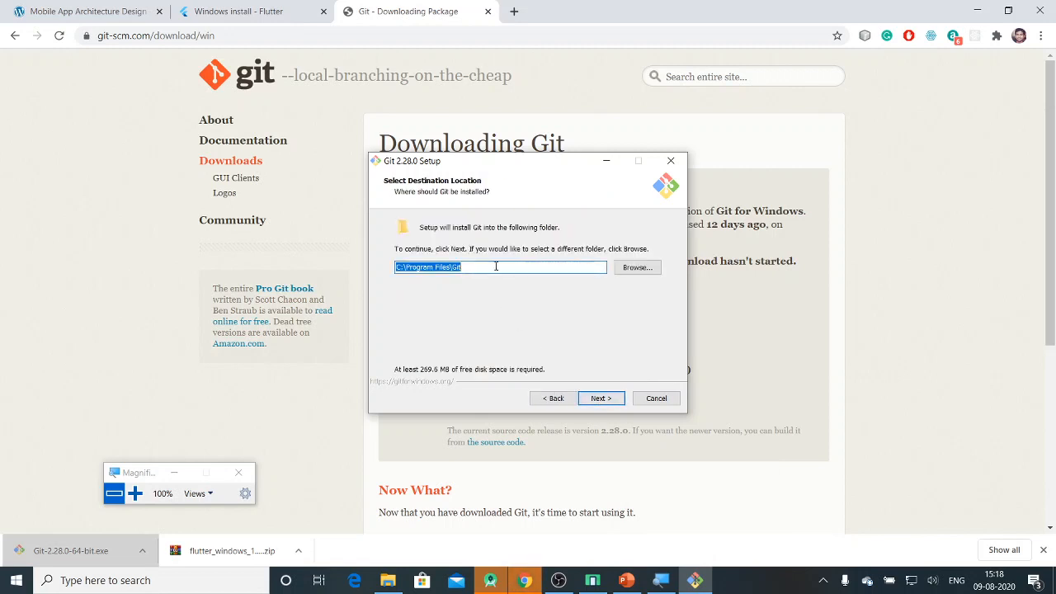
pyautogui.click(600, 398)
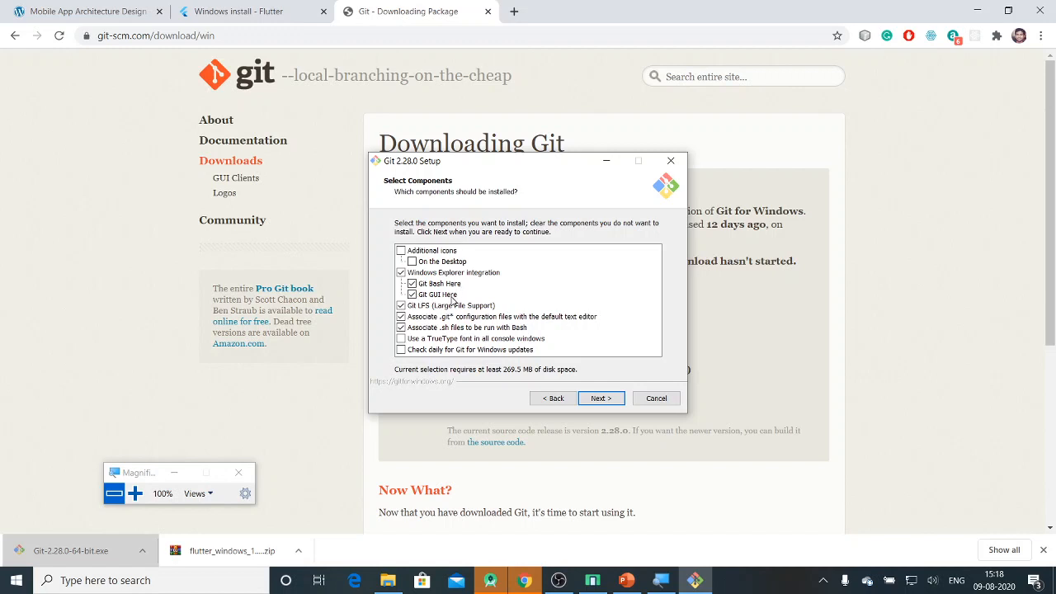
pyautogui.moveTo(478, 297)
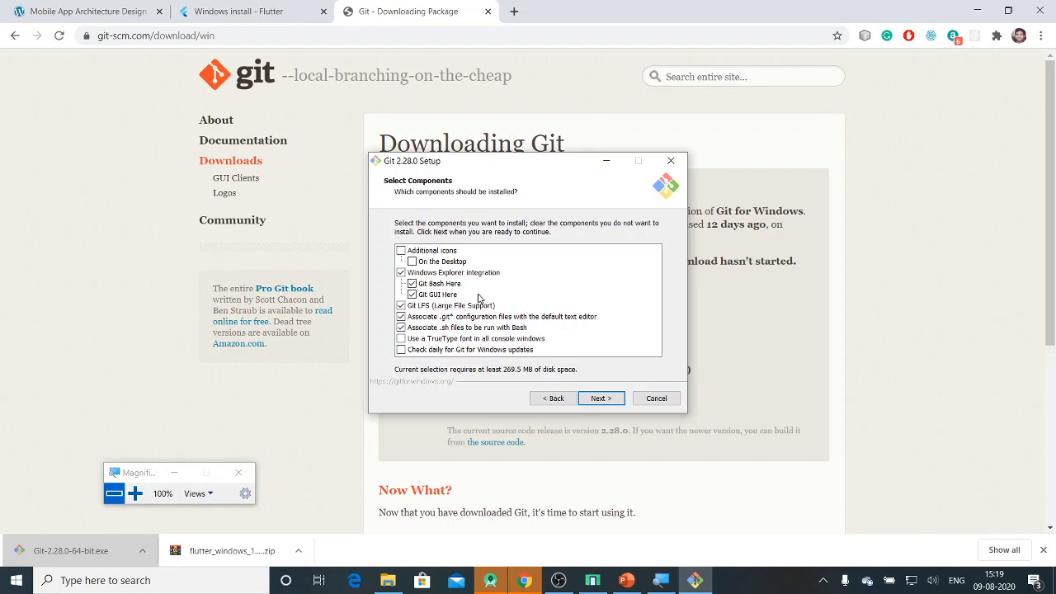
pyautogui.moveTo(511, 304)
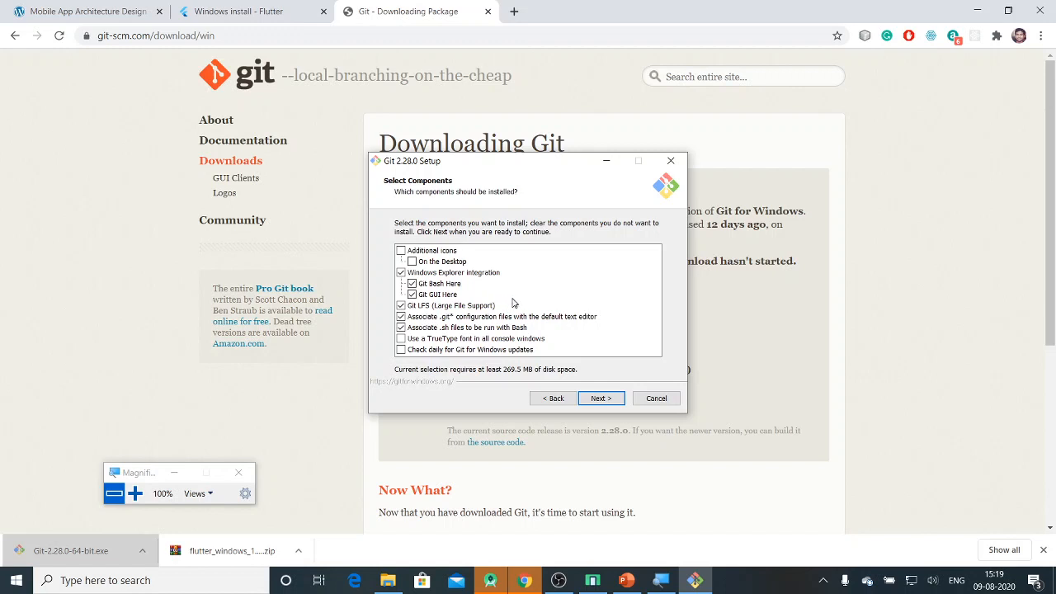
pyautogui.moveTo(455, 353)
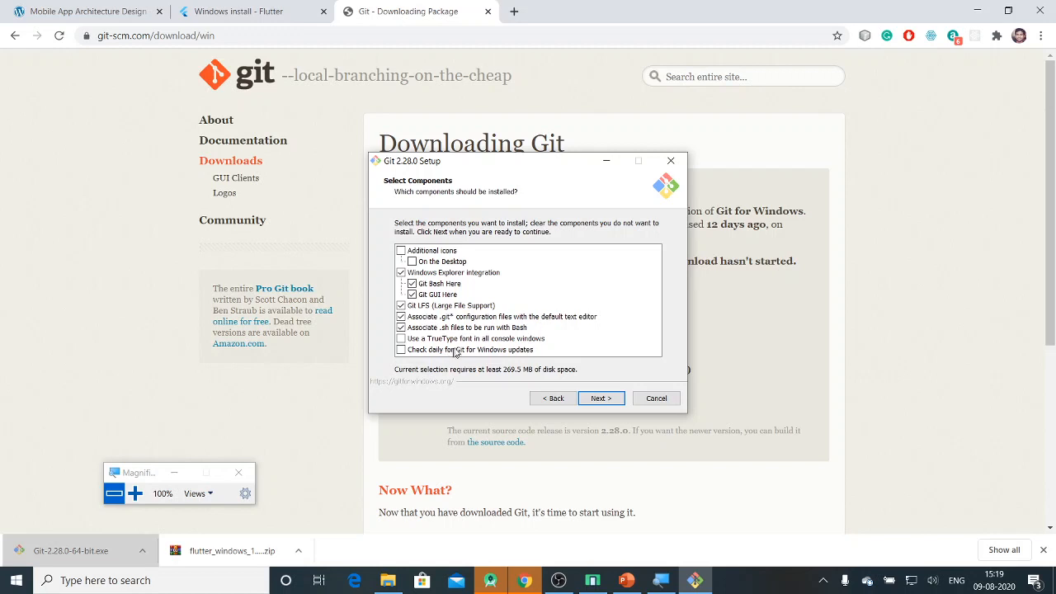
pyautogui.moveTo(504, 357)
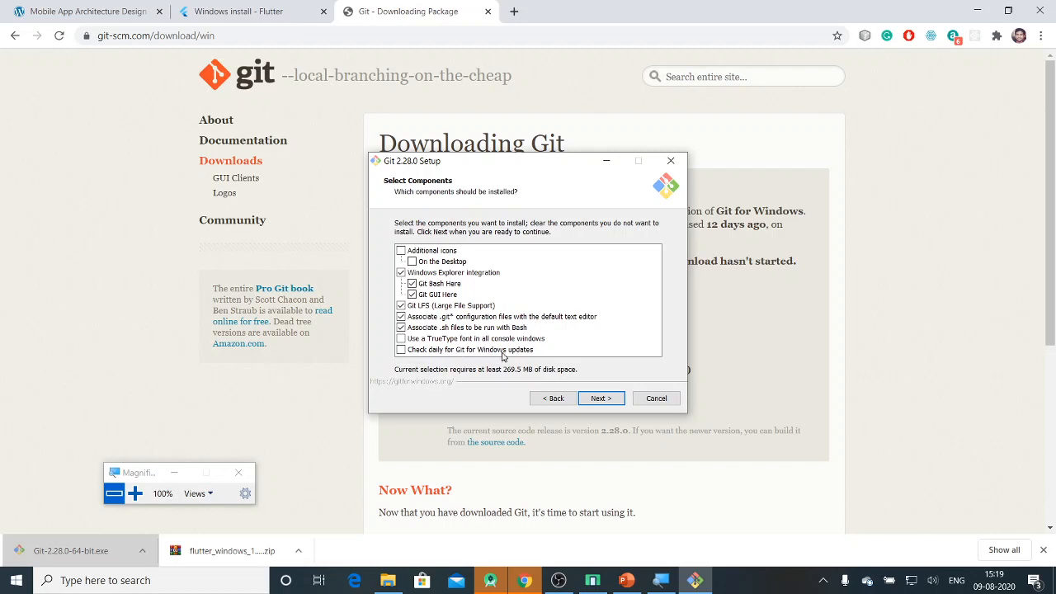
pyautogui.moveTo(473, 356)
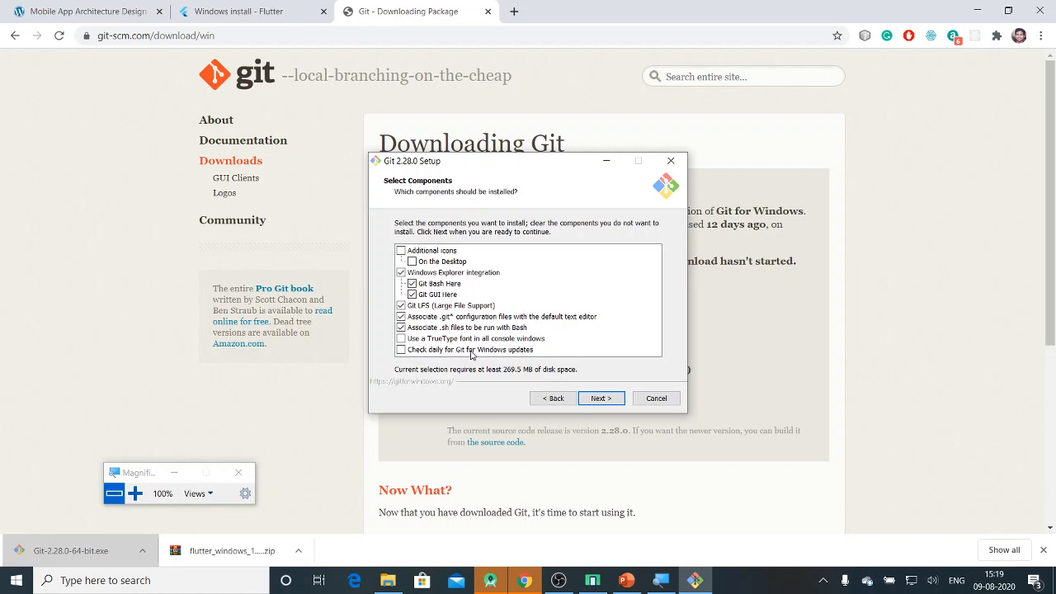
pyautogui.moveTo(519, 353)
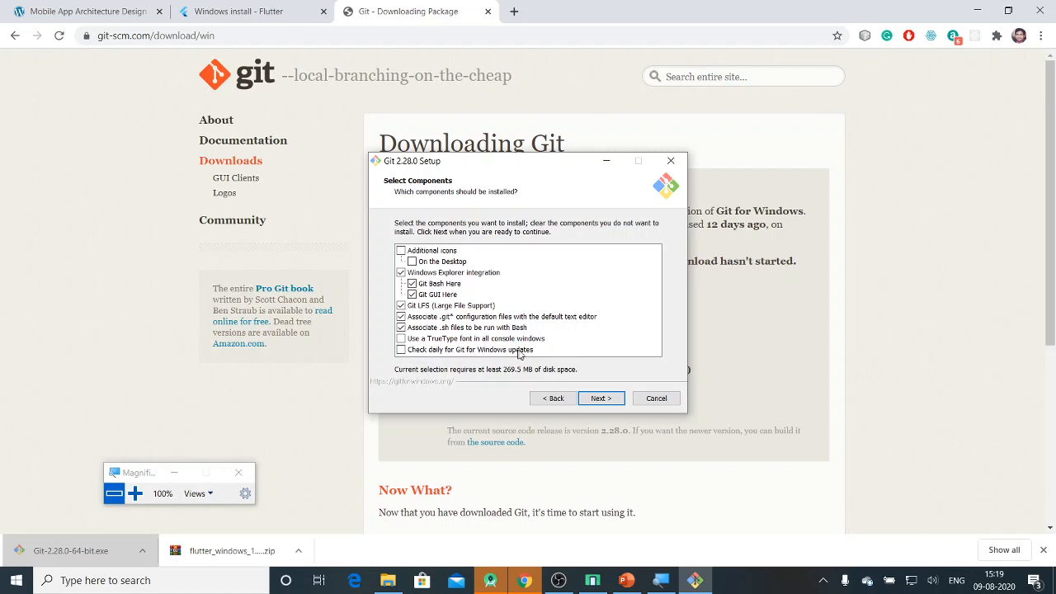
pyautogui.moveTo(594, 336)
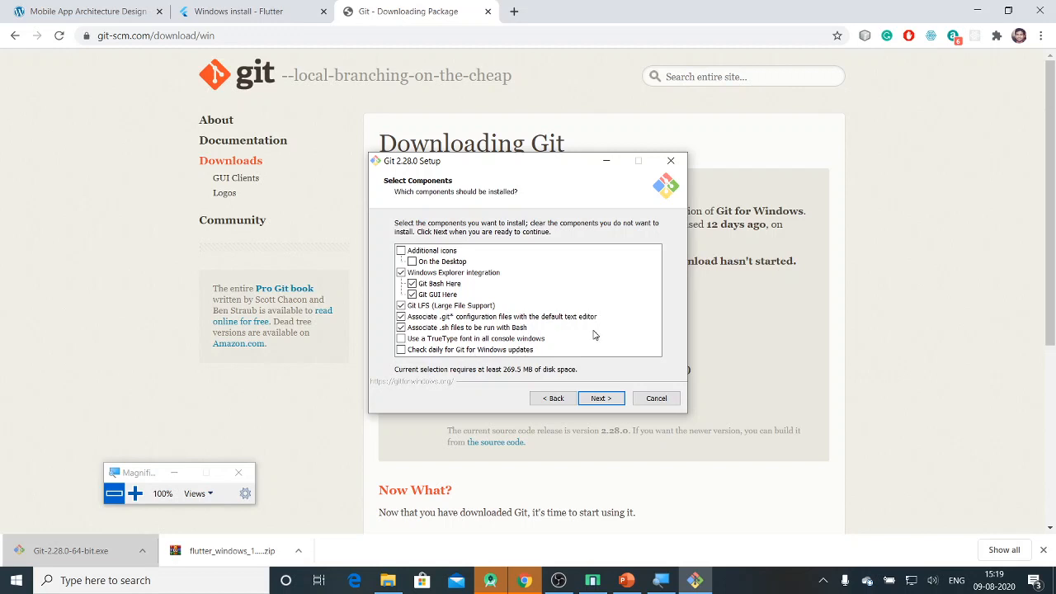
# - Keep default components, the 'Git' Start Menu folder, Vim editor and recommended PATH setting
pyautogui.click(600, 398)
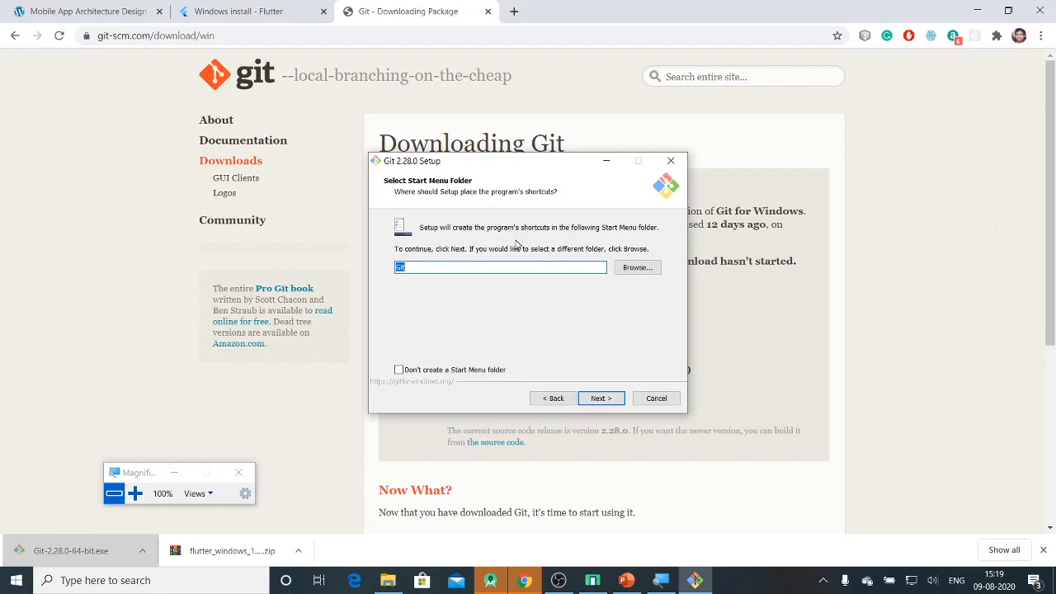
pyautogui.moveTo(591, 237)
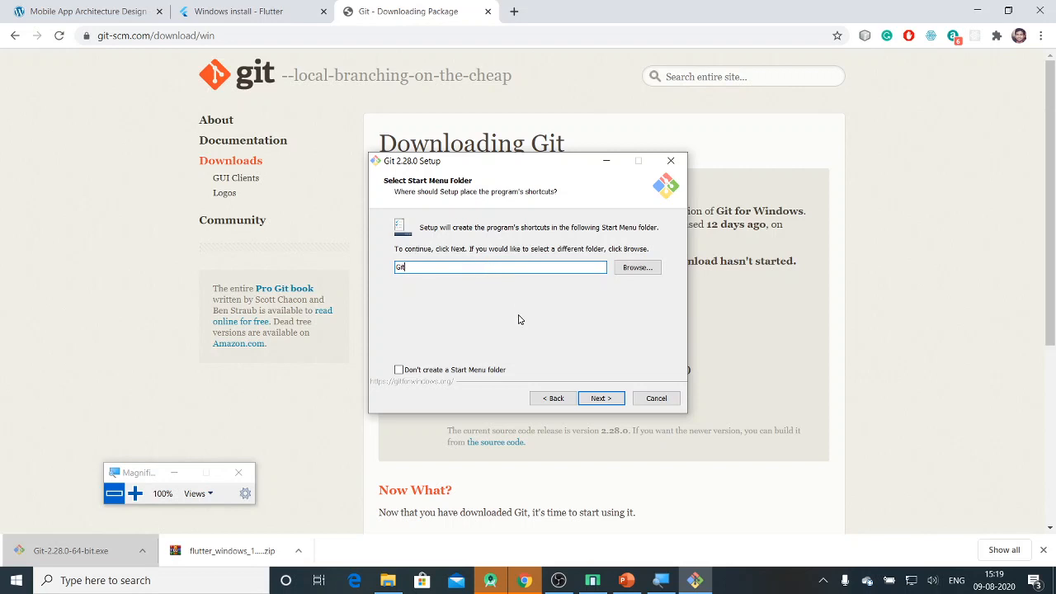
pyautogui.click(601, 398)
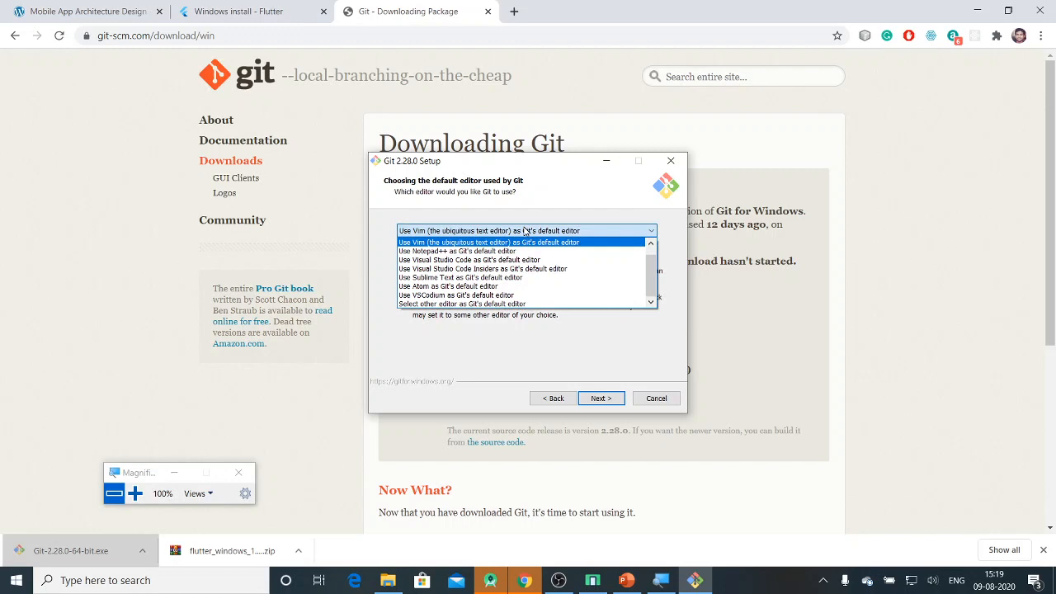
pyautogui.click(526, 242)
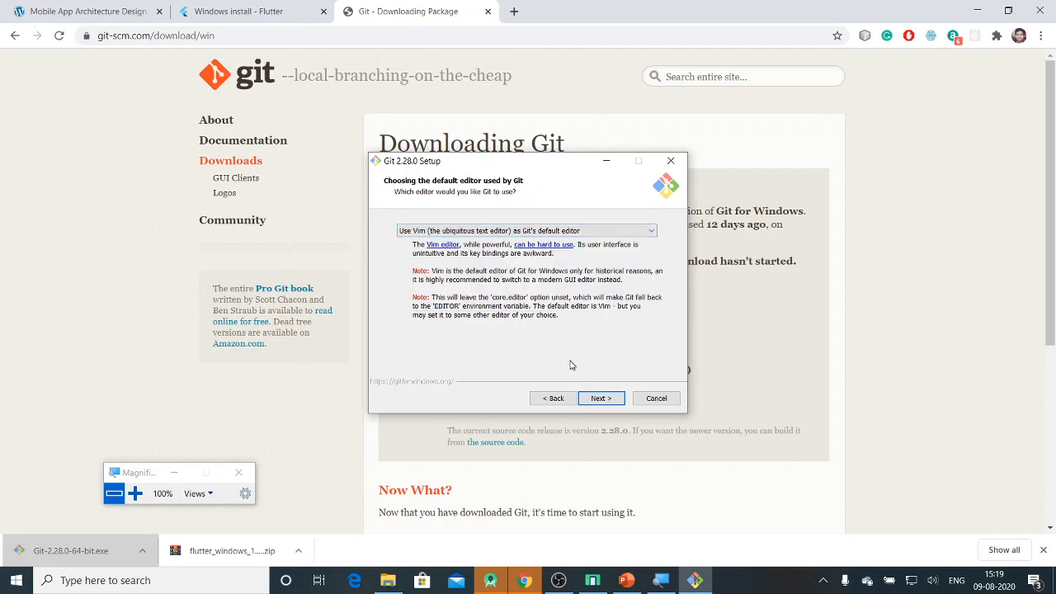
pyautogui.click(600, 398)
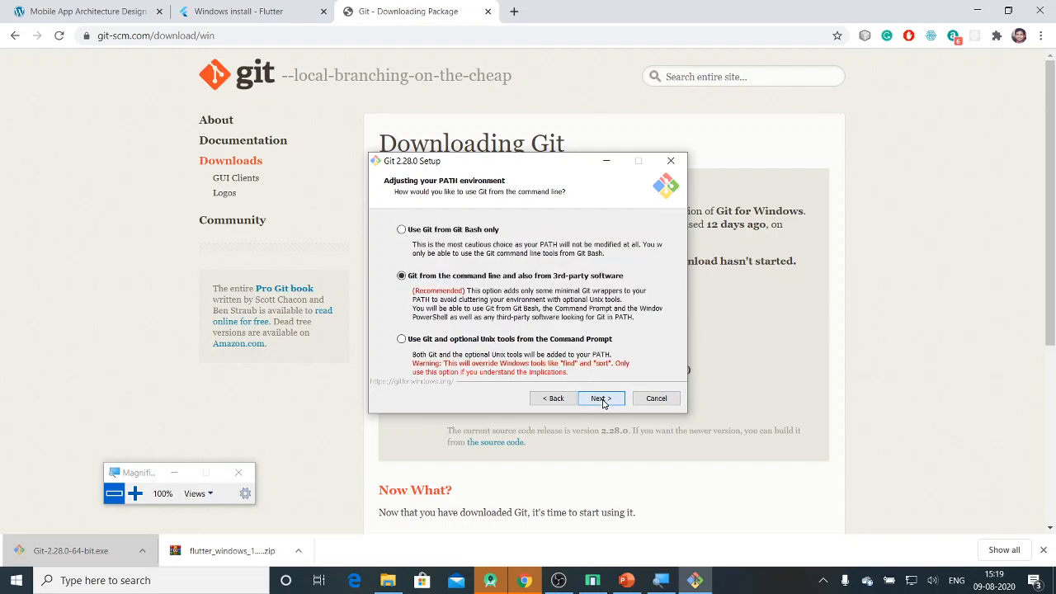
pyautogui.moveTo(490, 286)
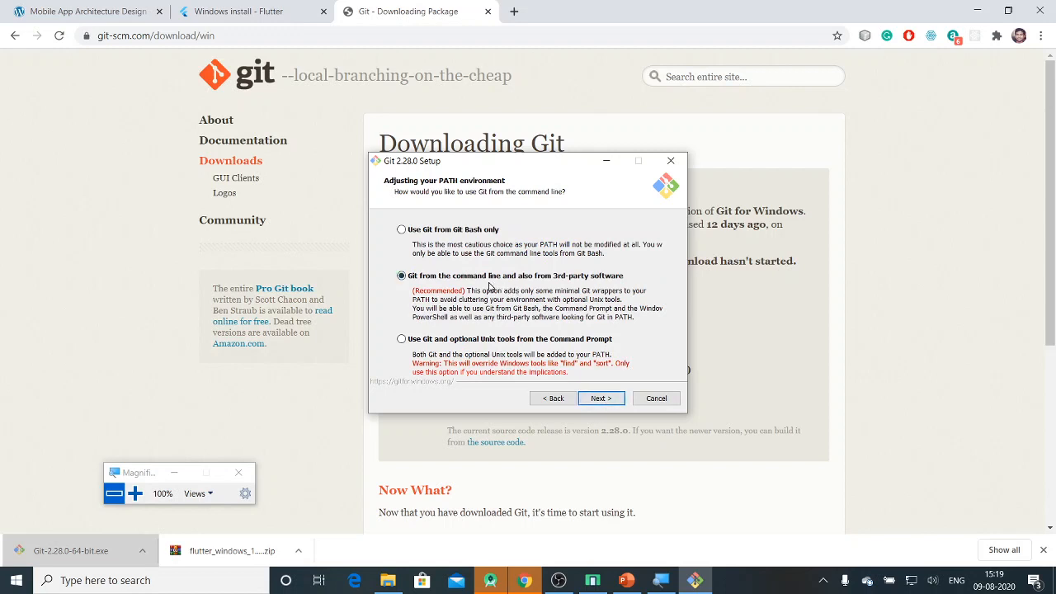
pyautogui.moveTo(589, 323)
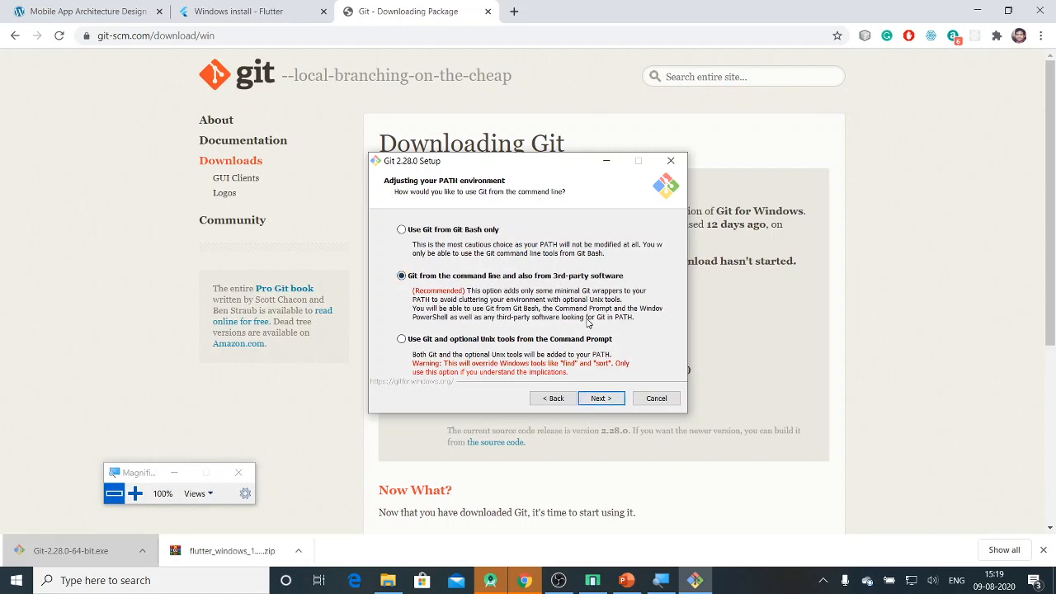
pyautogui.click(601, 398)
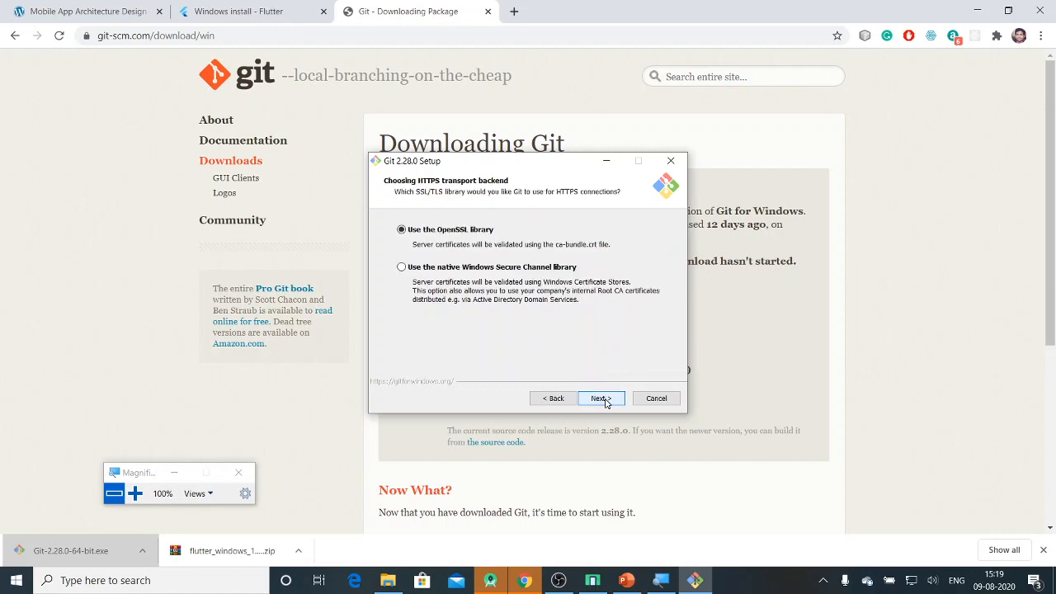
# - Keep OpenSSL, Windows-style line endings, MinTTY, Git Credential Manager and caching, then install
pyautogui.click(599, 398)
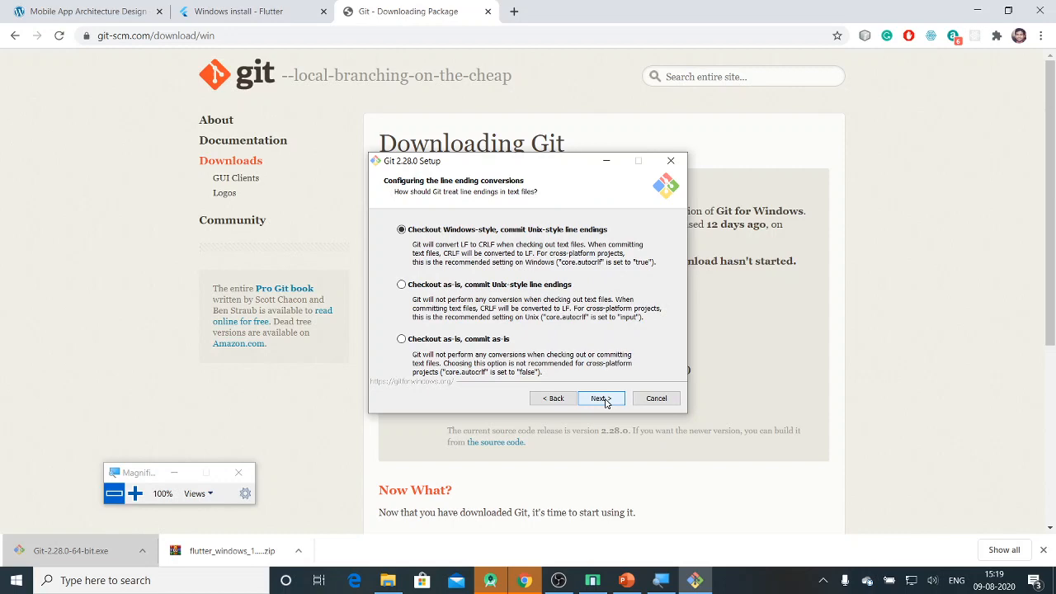
pyautogui.click(601, 397)
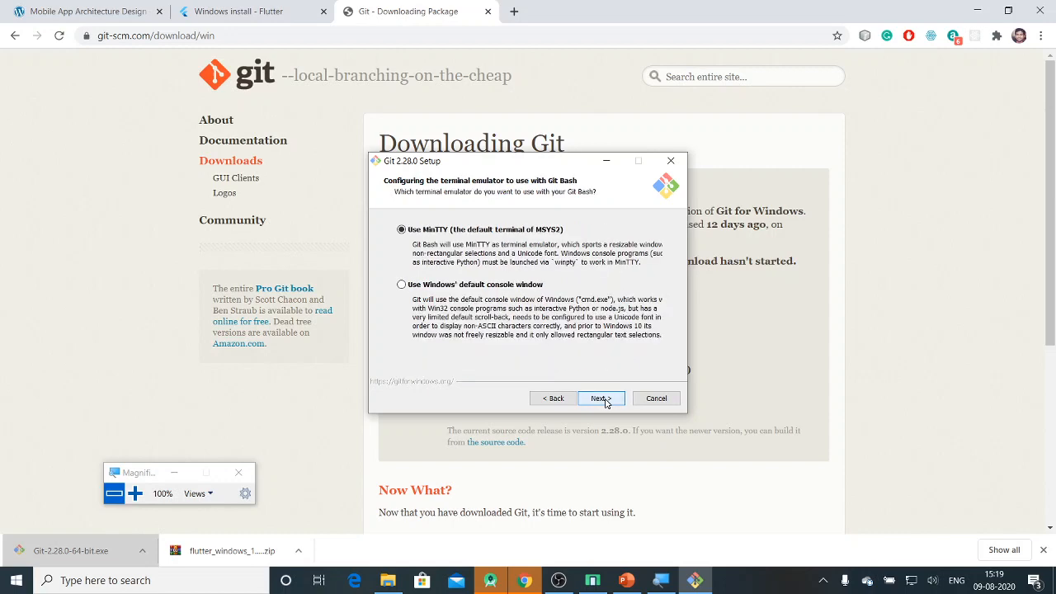
pyautogui.click(599, 398)
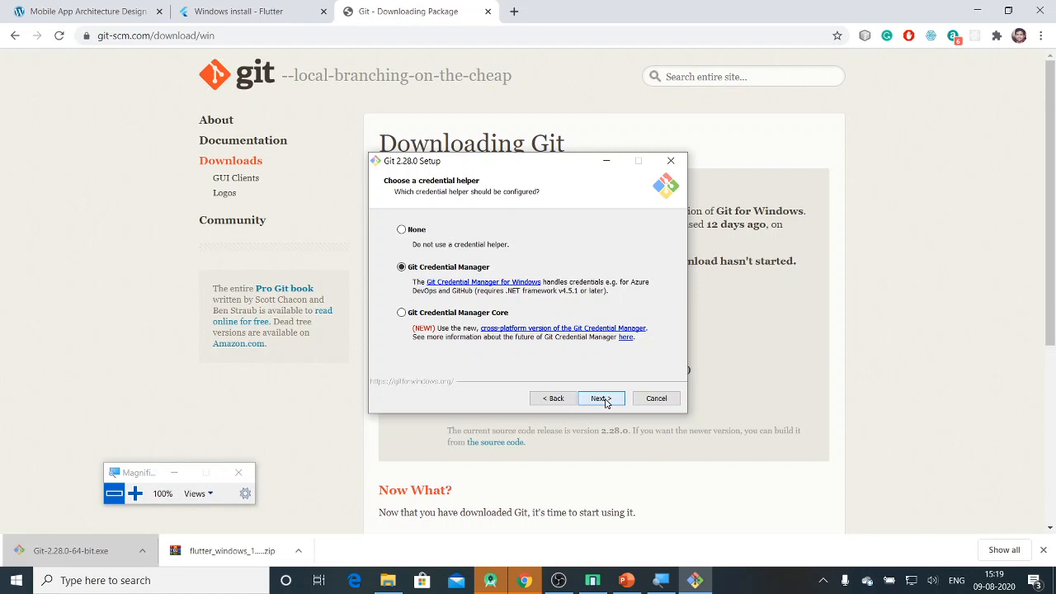
pyautogui.click(602, 398)
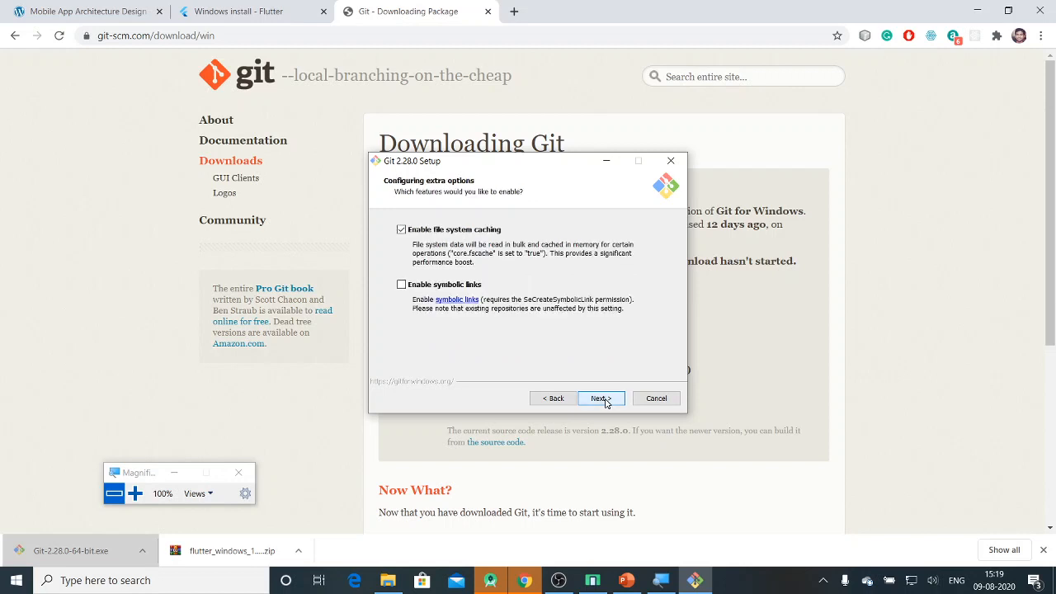
pyautogui.click(601, 398)
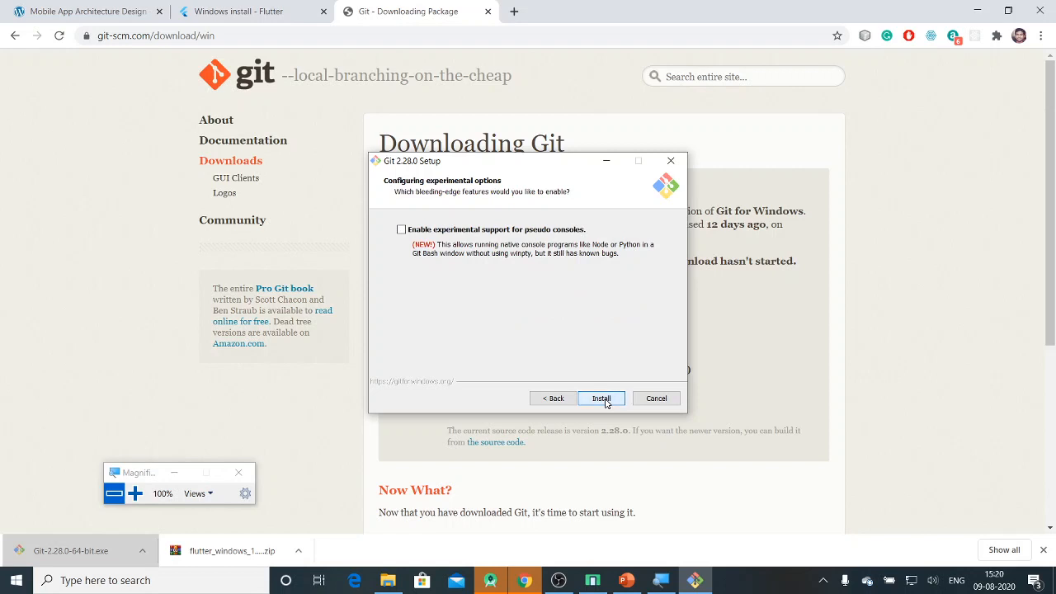
pyautogui.click(601, 399)
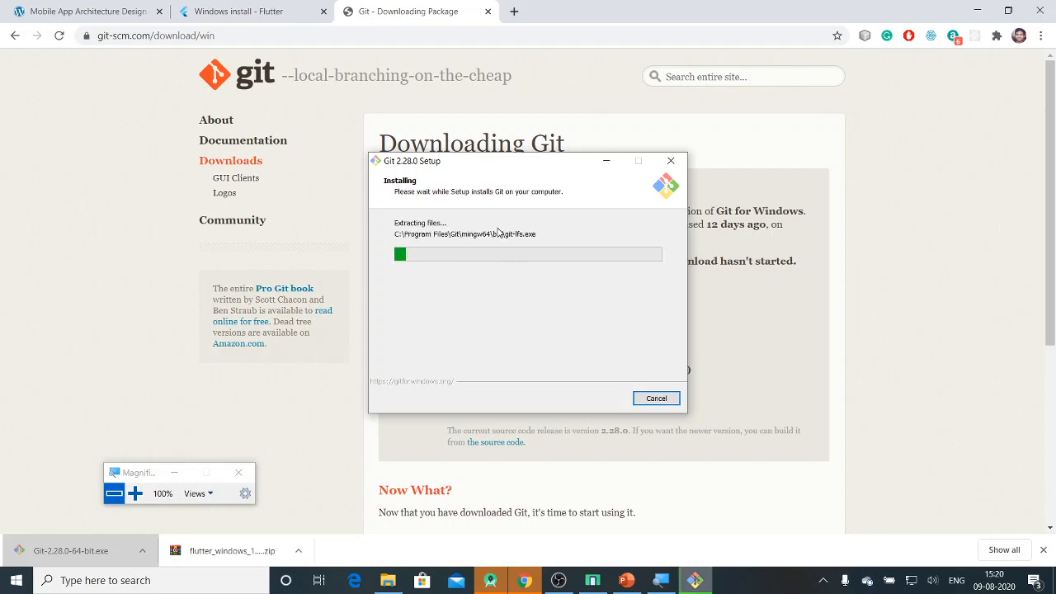